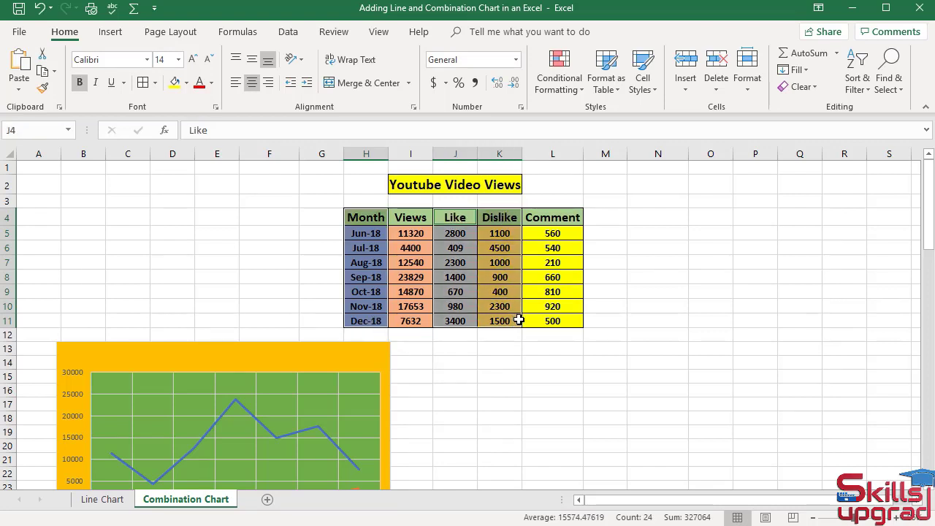
- Insert a basic 2-D line chart of the monthly Like and Dislike columns
click(111, 32)
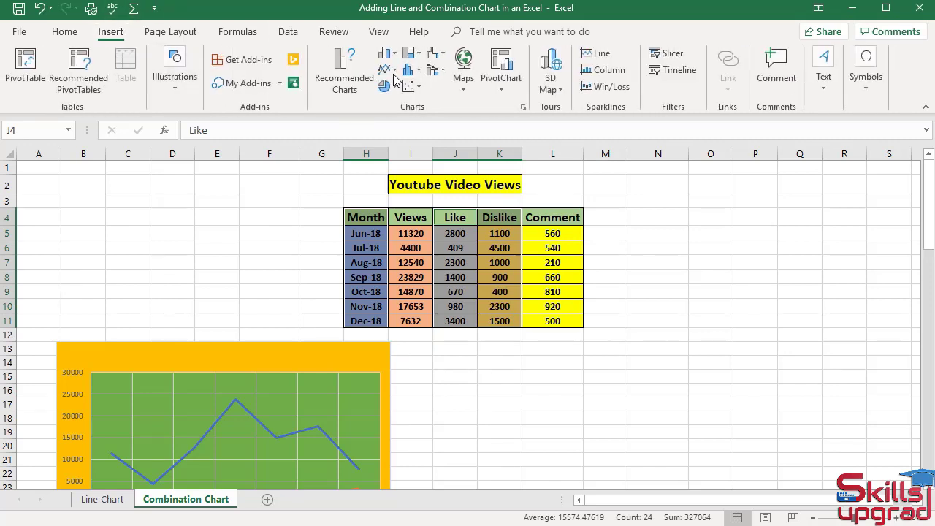
mouse_move(386, 70)
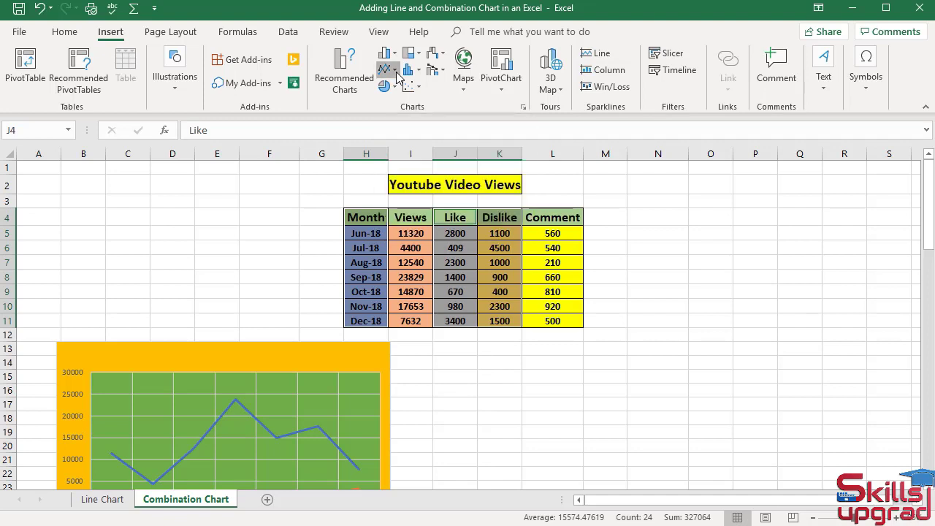
click(408, 71)
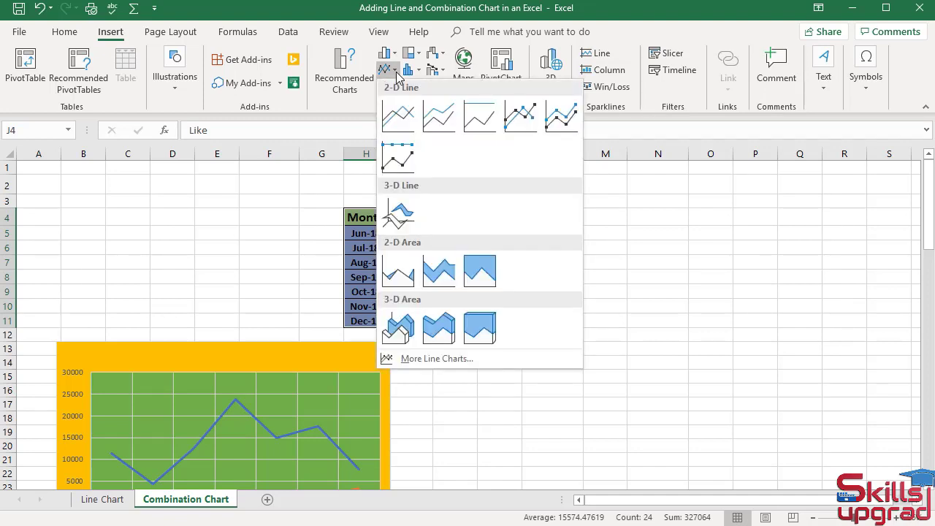
click(438, 117)
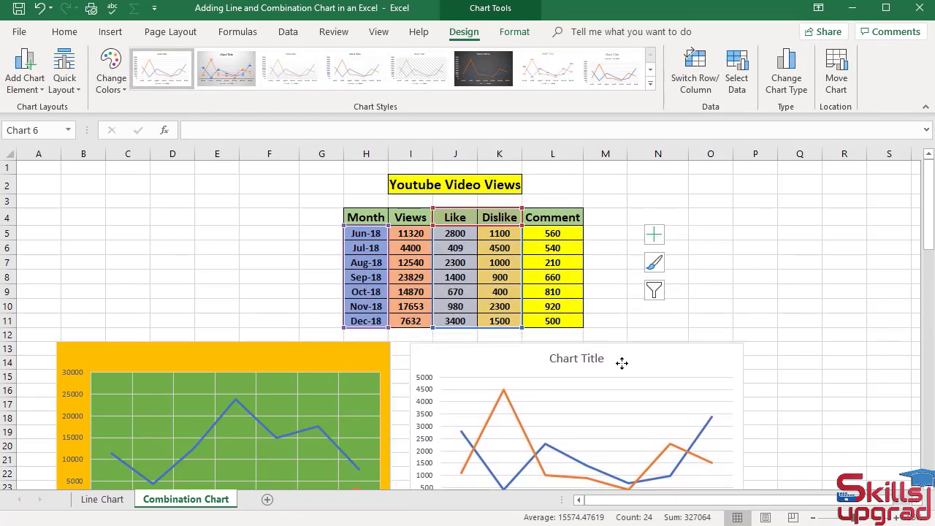
- Bring up Change Chart Type for the selected Like/Dislike line chart
click(577, 401)
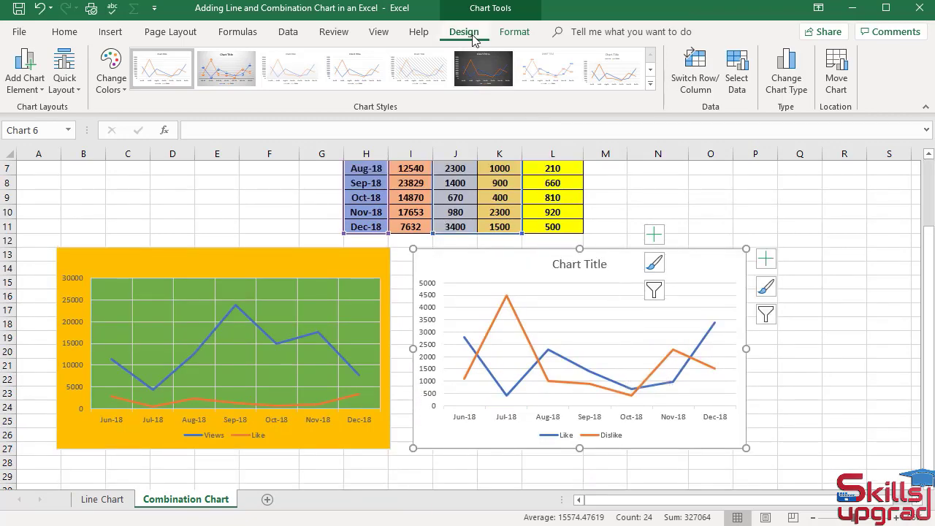
mouse_move(788, 114)
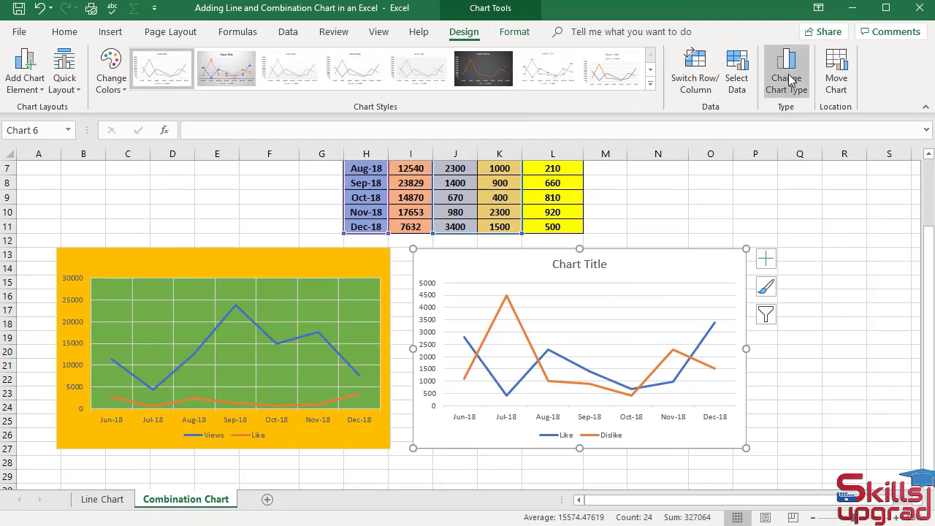
click(786, 70)
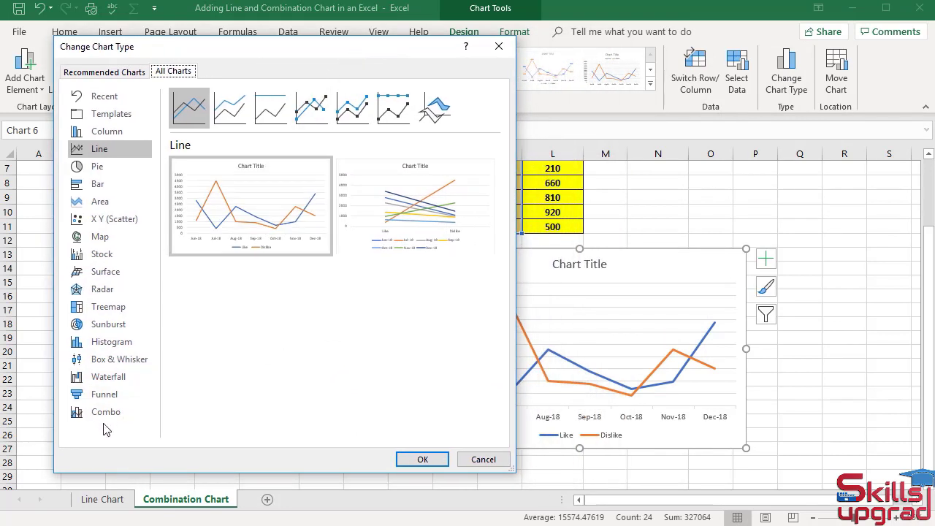
- Choose Combo with Dislike as Clustered Column and Like as Line
click(105, 412)
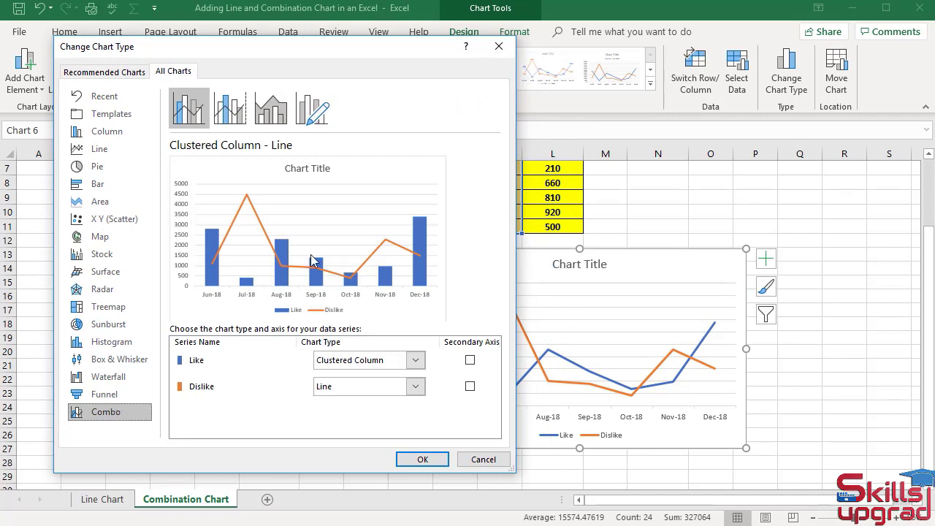
mouse_move(453, 270)
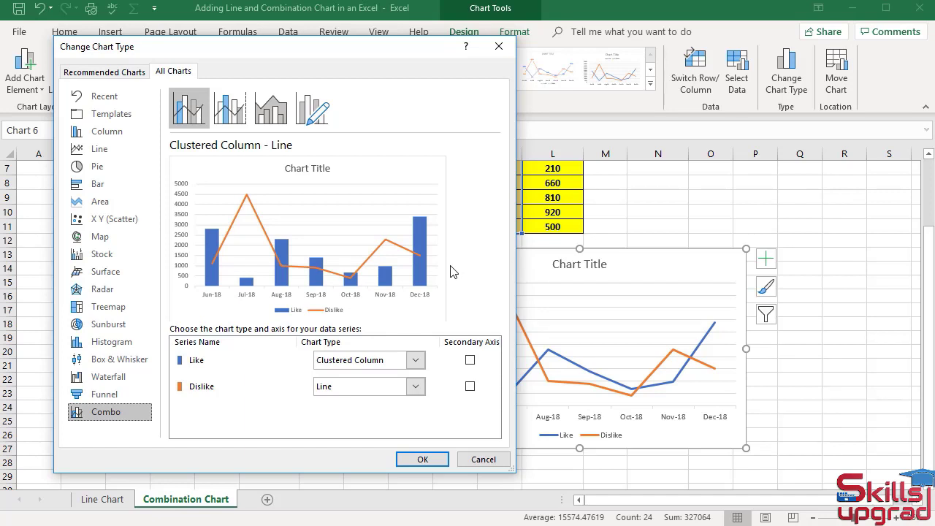
mouse_move(285, 313)
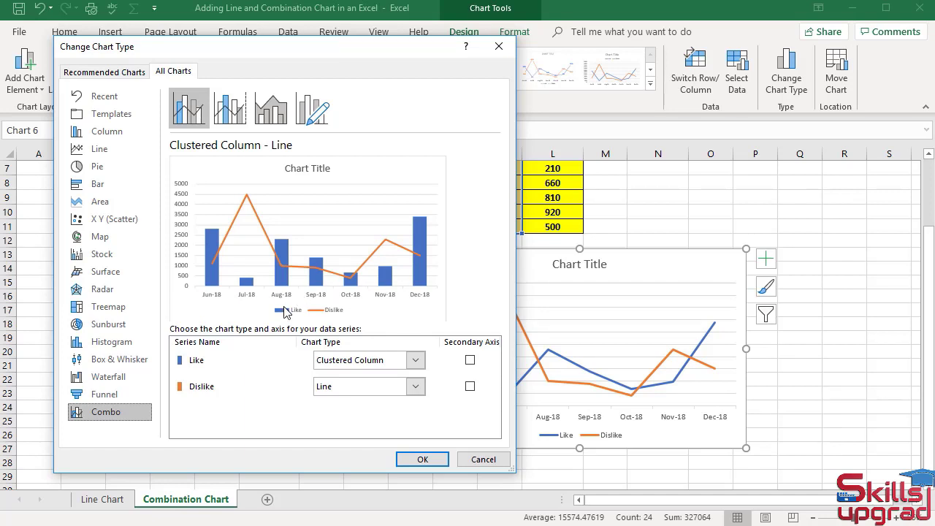
mouse_move(248, 215)
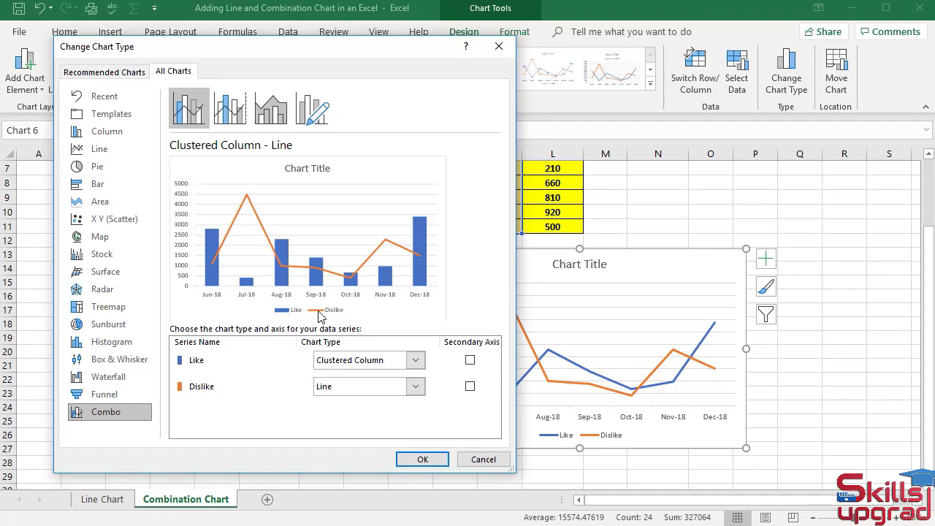
mouse_move(416, 358)
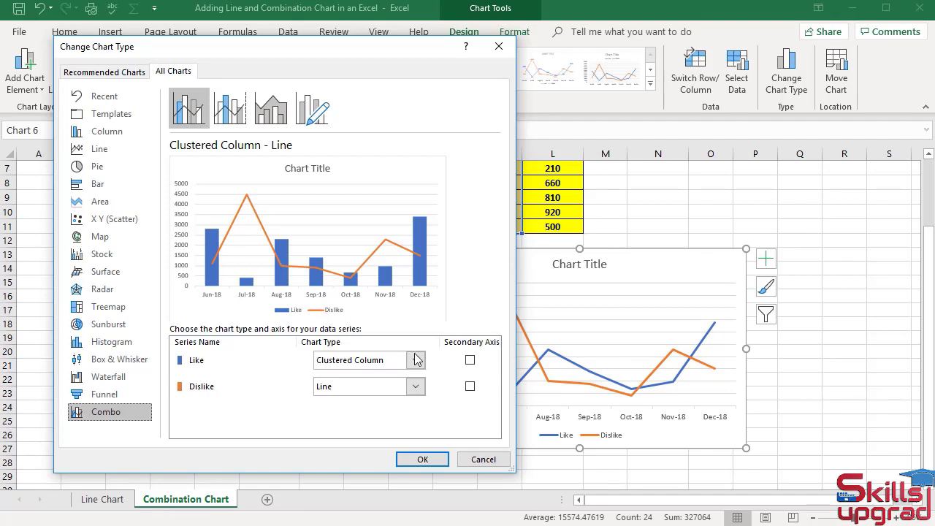
click(415, 360)
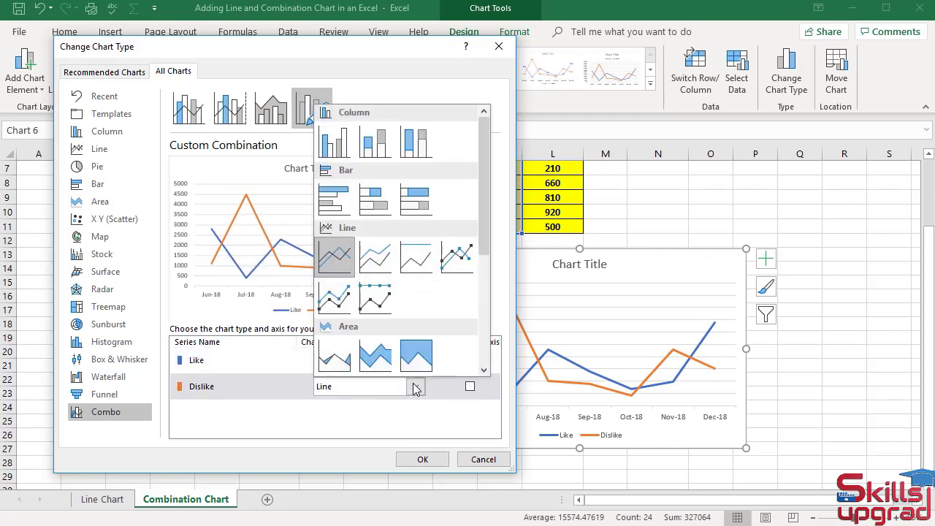
mouse_move(333, 141)
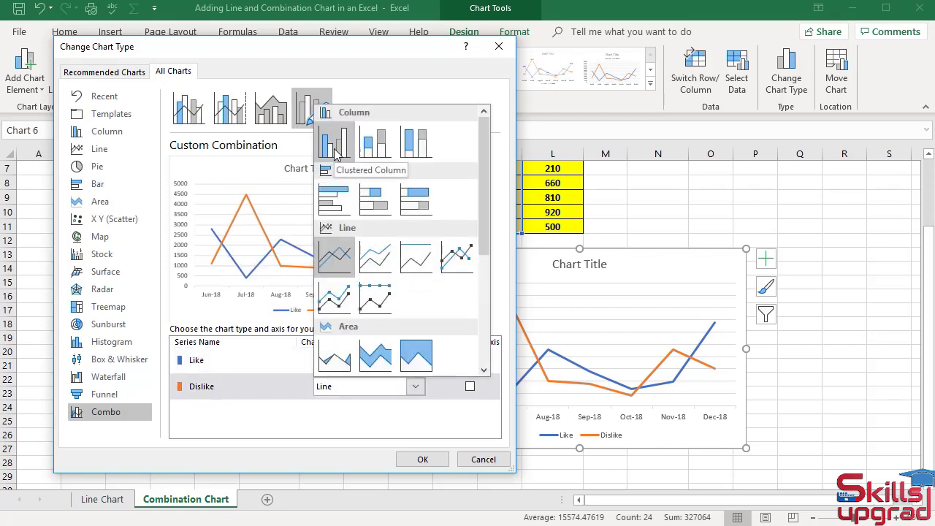
click(334, 141)
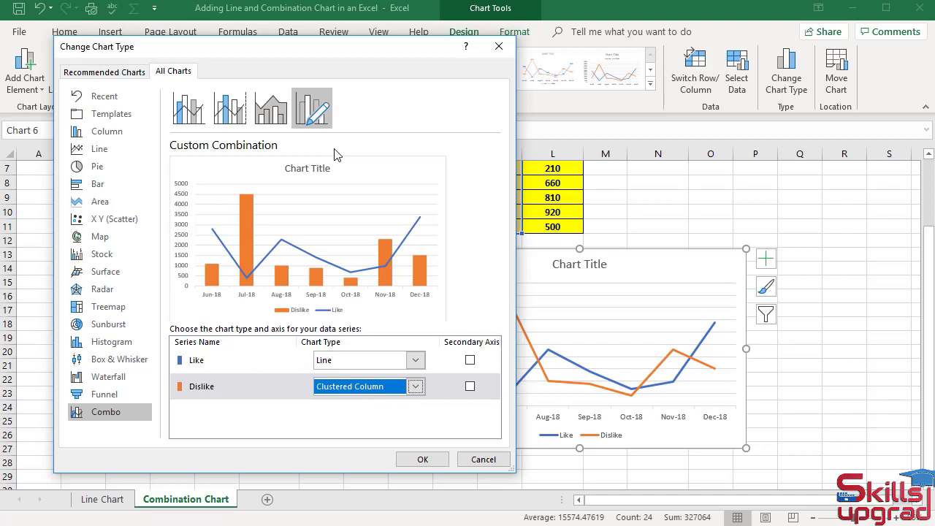
mouse_move(389, 306)
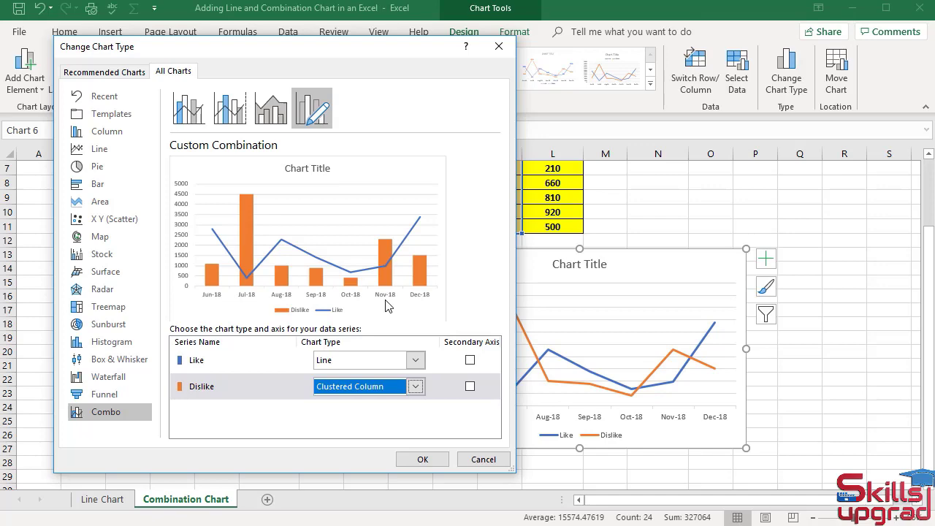
- Apply the combo chart, then review the Gridlines choices under Chart Elements and dismiss them
click(422, 459)
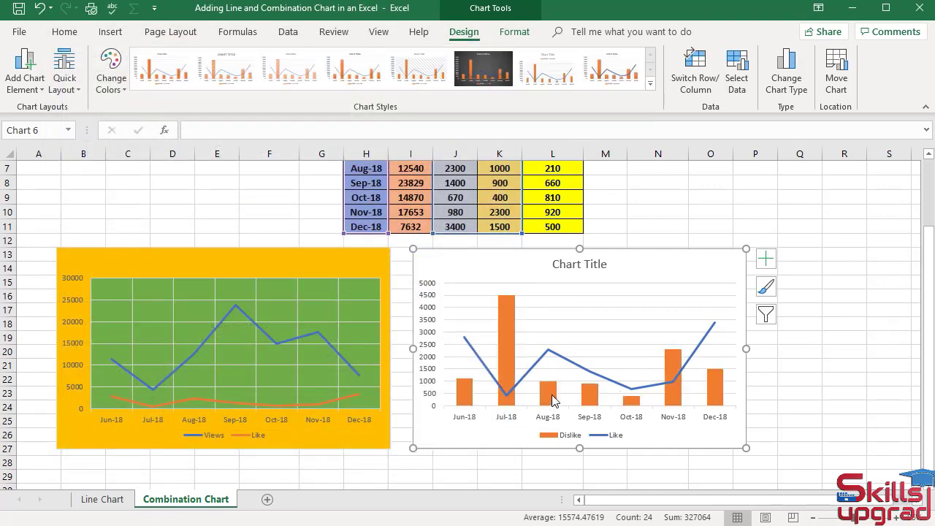
mouse_move(584, 298)
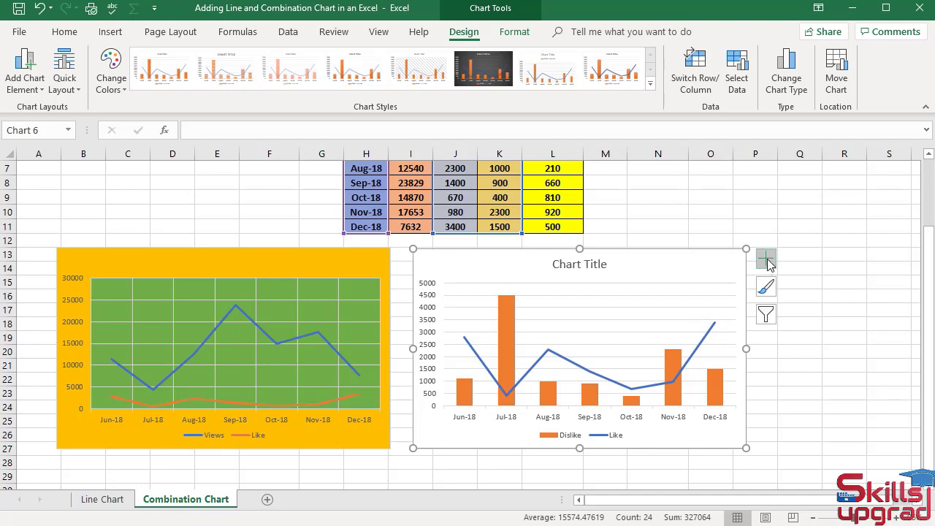
click(765, 257)
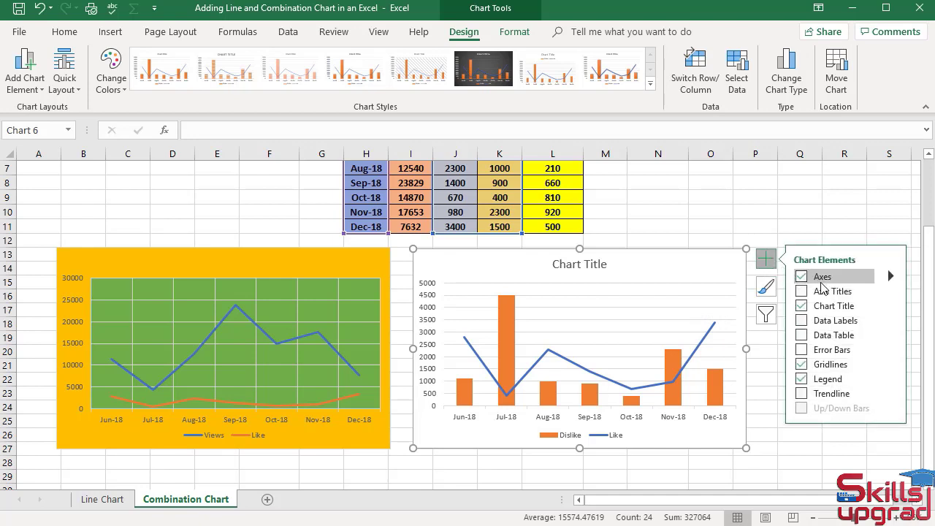
click(801, 276)
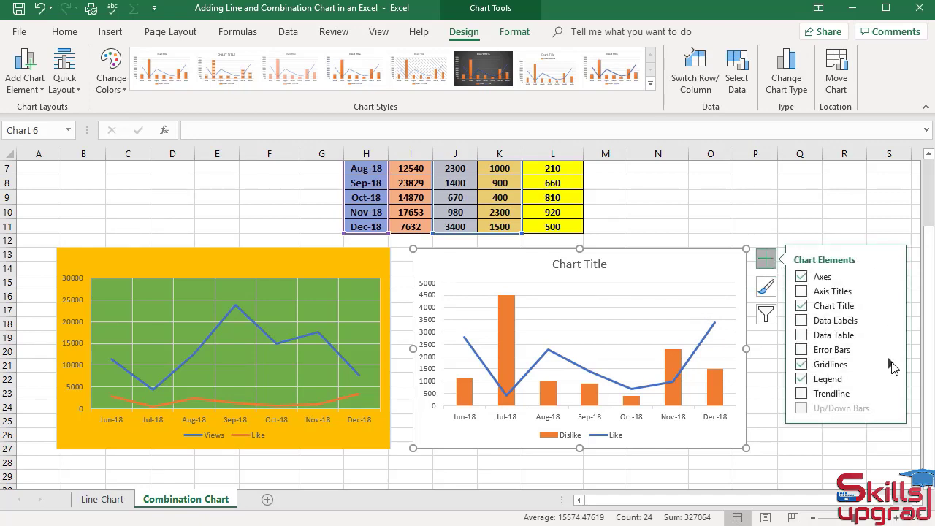
click(871, 363)
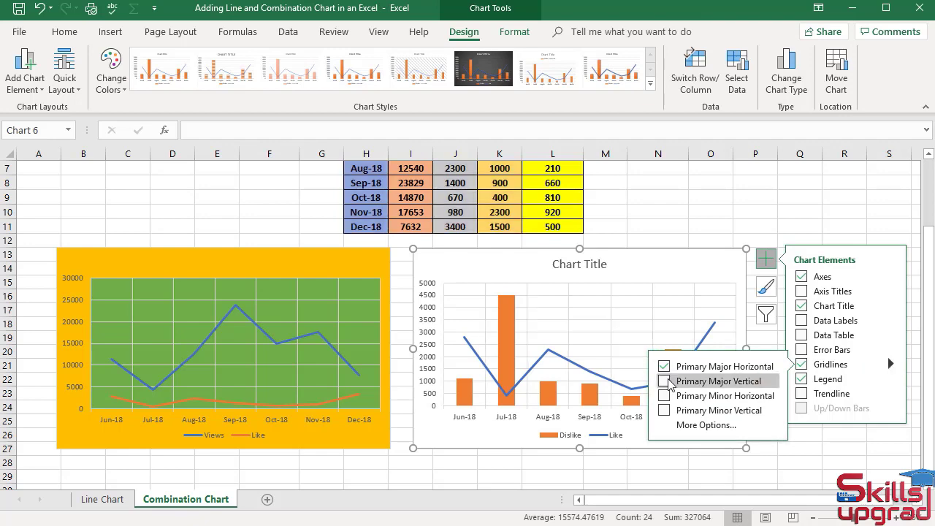
click(663, 380)
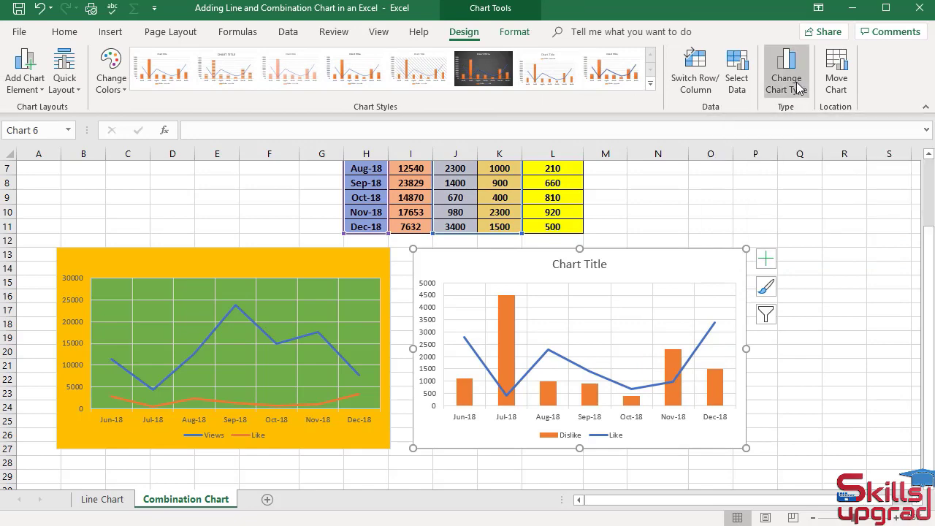
- Keep Dislike columns and Like line, plotting Like on a secondary axis, and apply
click(786, 70)
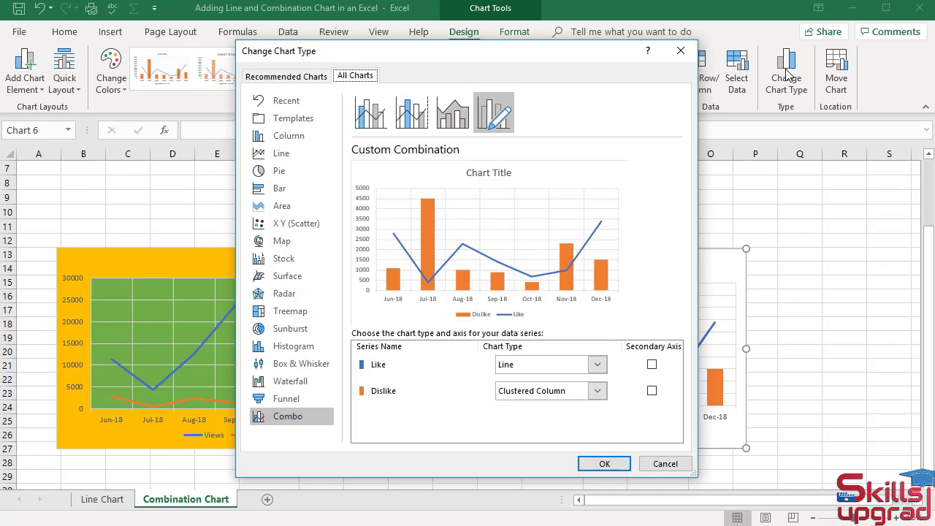
click(652, 365)
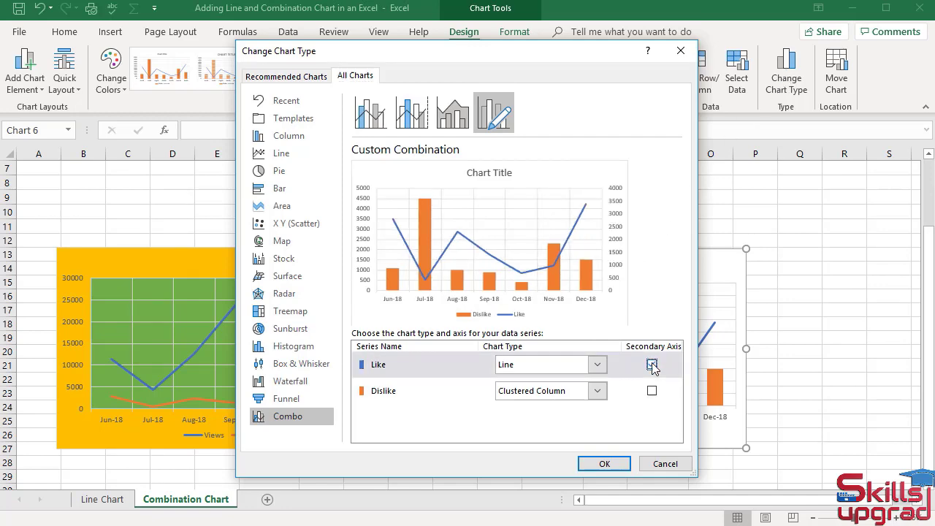
click(603, 463)
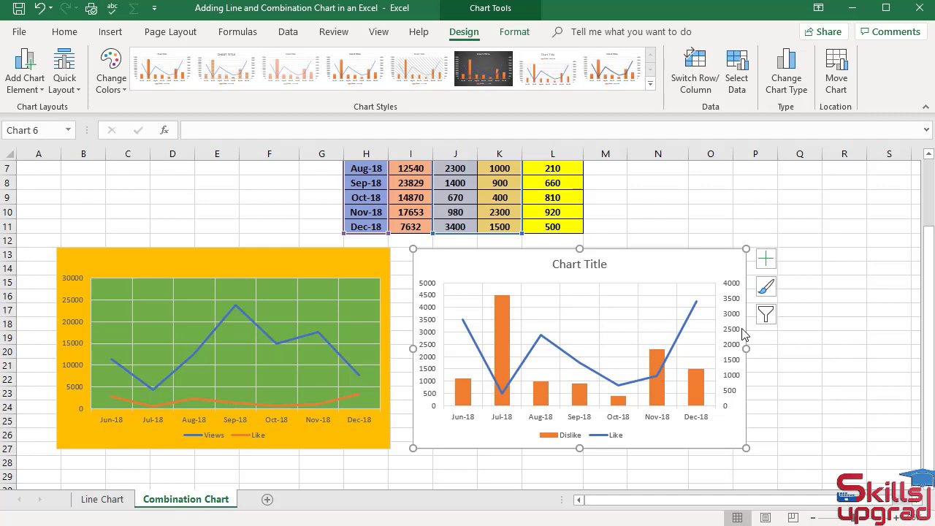
mouse_move(743, 333)
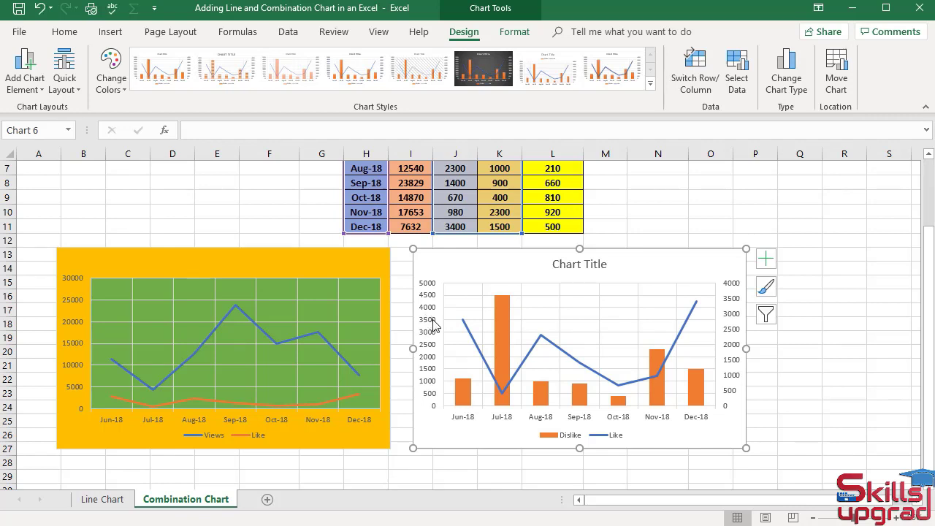
mouse_move(432, 324)
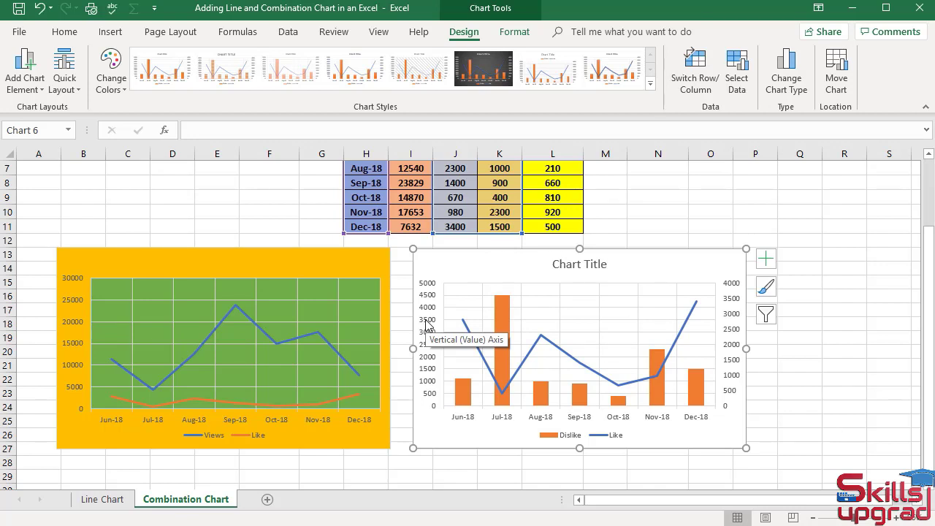
mouse_move(460, 319)
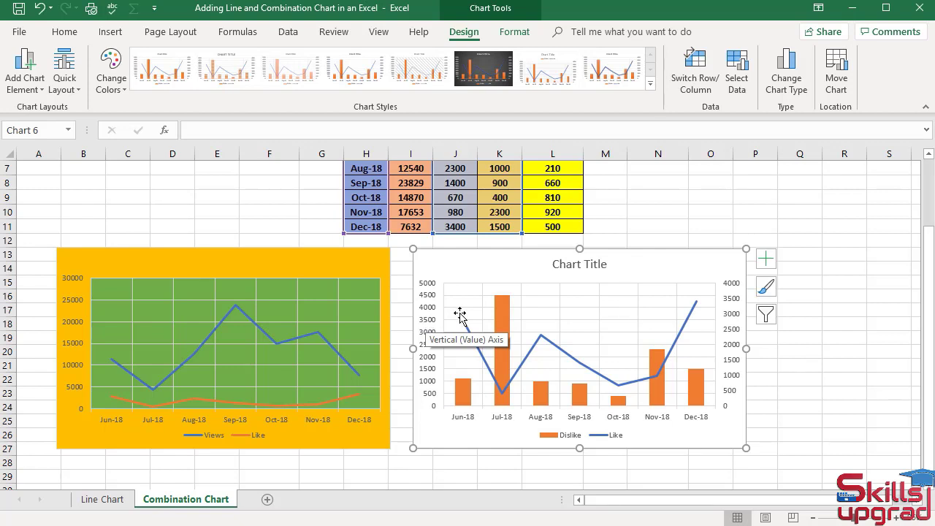
- Add axis titles via Chart Elements and name the secondary axis title Like
click(766, 257)
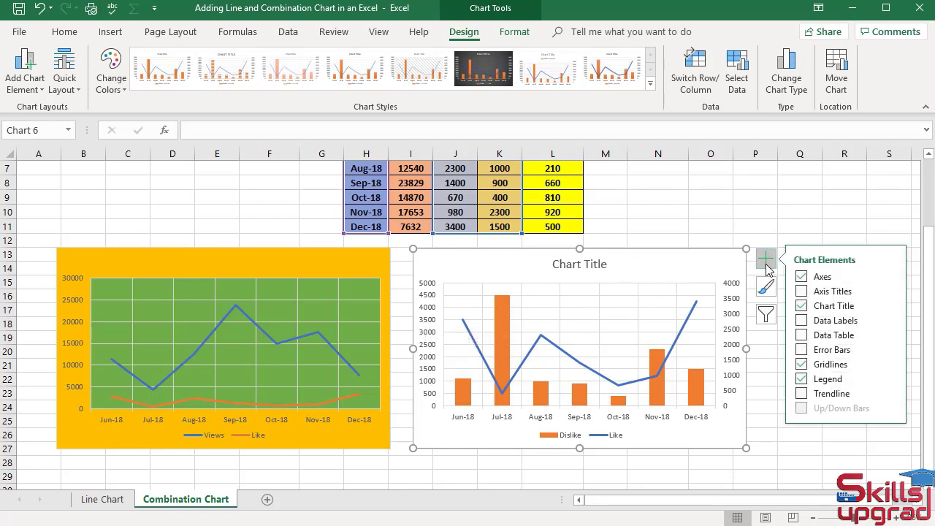
click(801, 292)
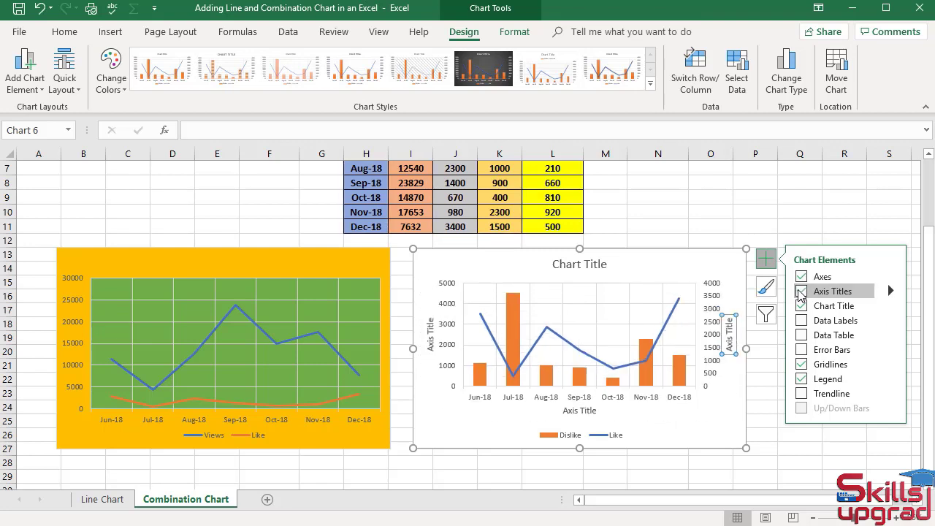
click(803, 290)
text(Like)
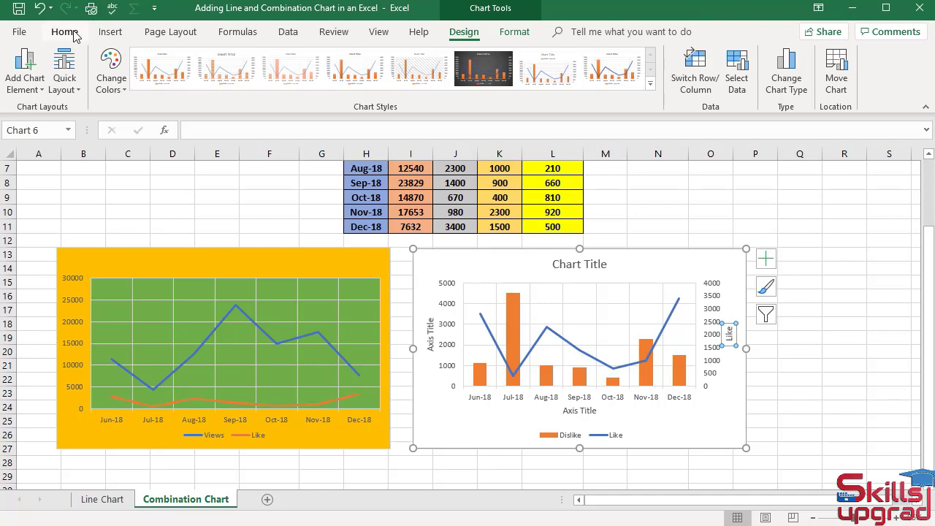
- Colour the Like axis title blue and enlarge its text from the Home font tools
click(64, 32)
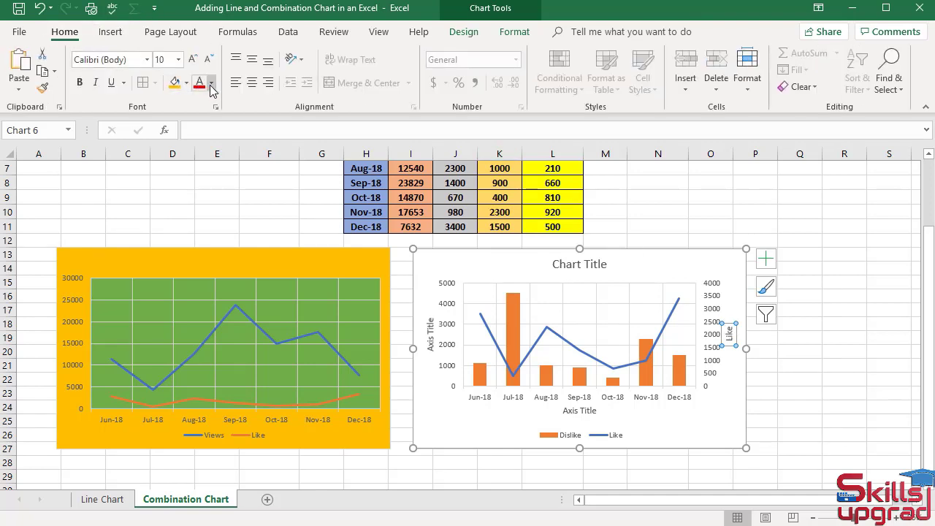
click(213, 82)
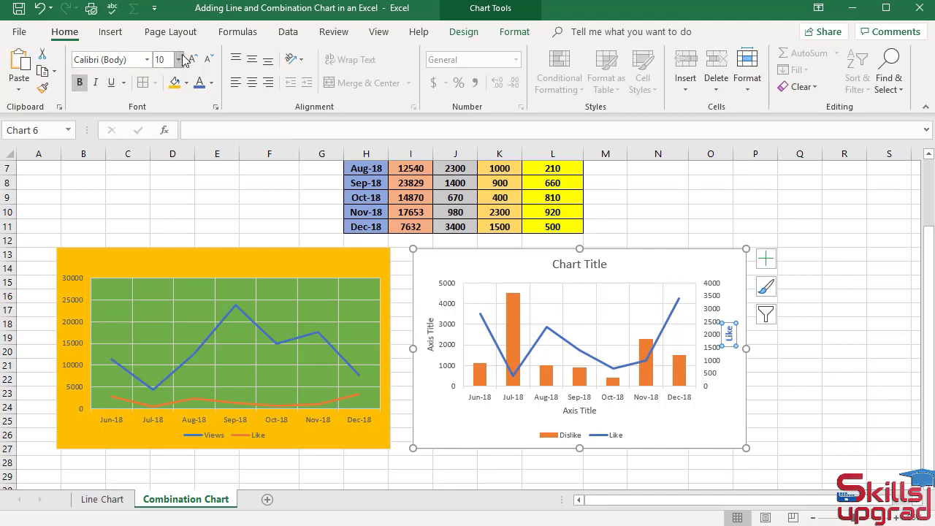
click(192, 59)
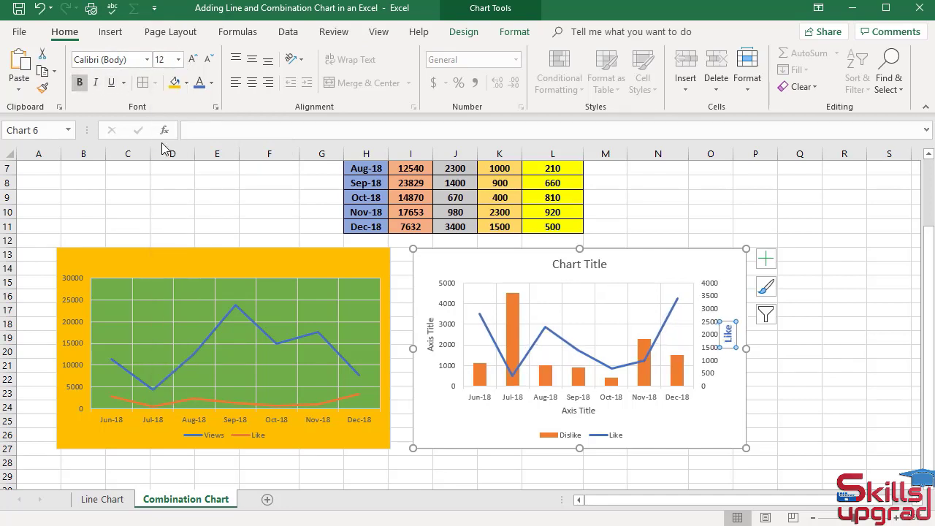
mouse_move(426, 330)
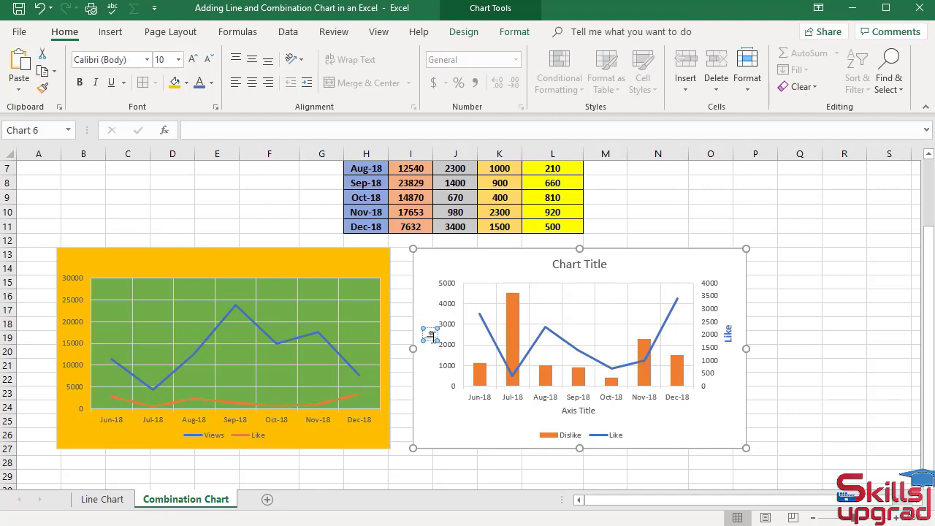
- Title the primary vertical axis Dislike in orange at font size 12
right_click(433, 334)
text(Dislike)
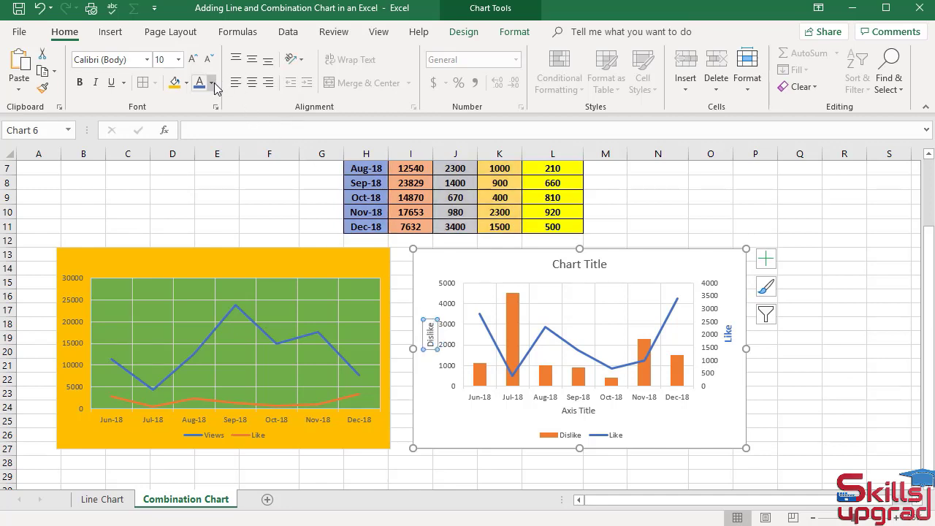
click(214, 87)
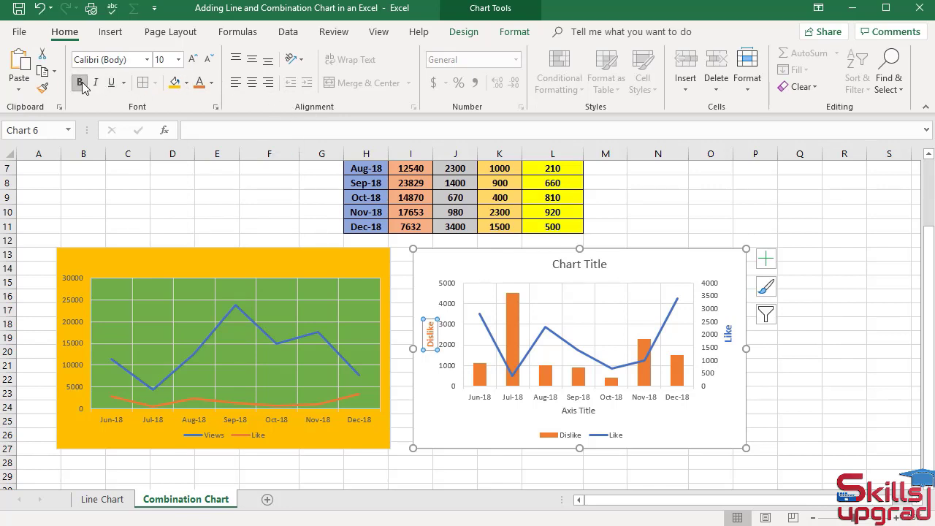
mouse_move(178, 58)
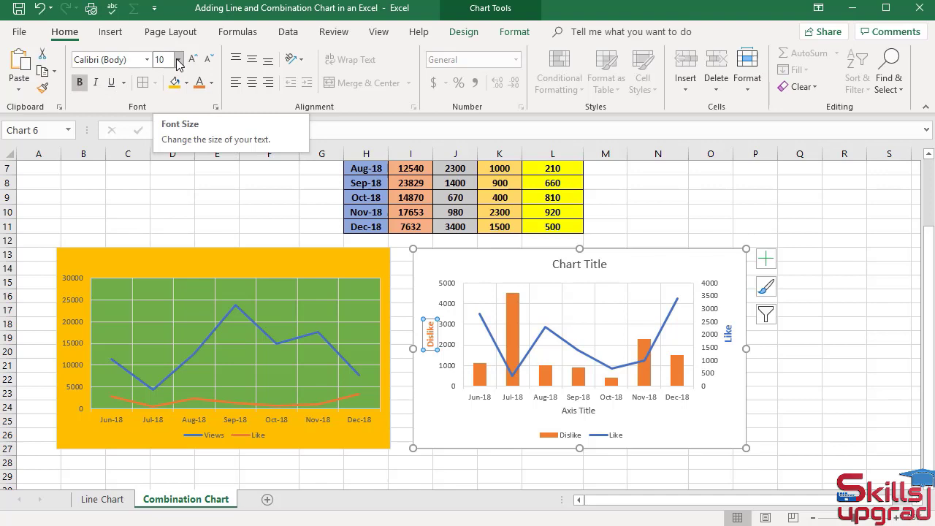
click(178, 60)
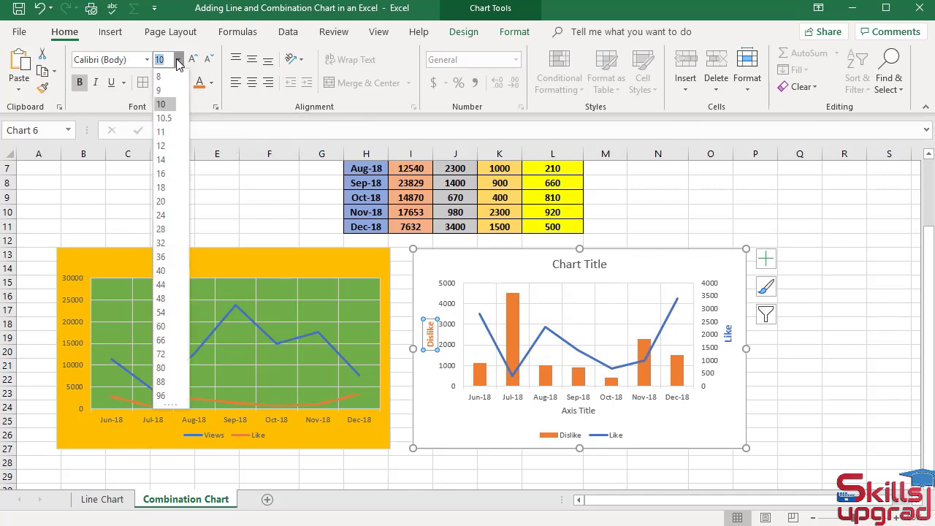
click(160, 146)
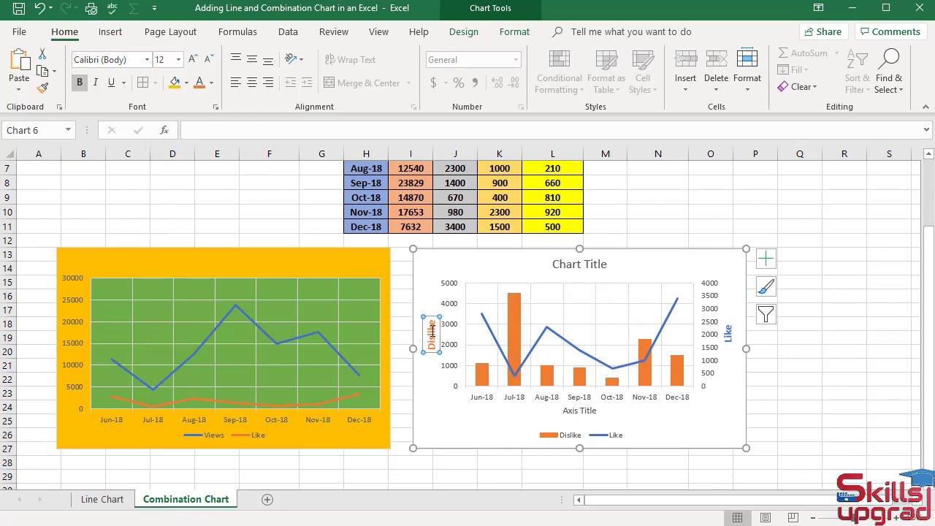
mouse_move(417, 322)
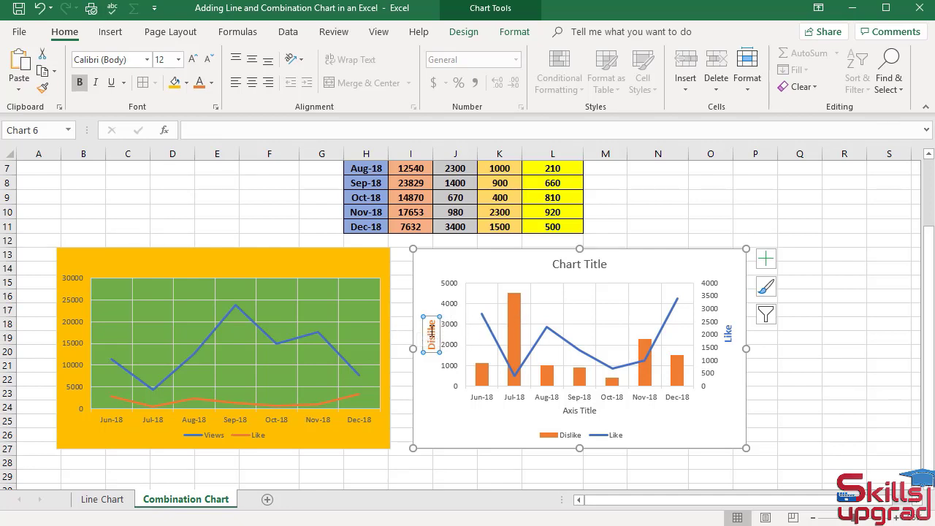
mouse_move(728, 335)
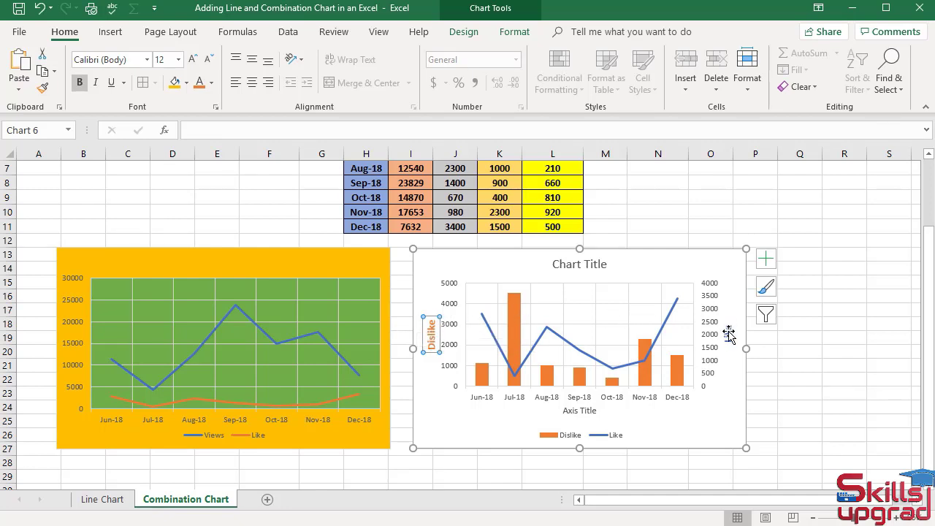
mouse_move(727, 336)
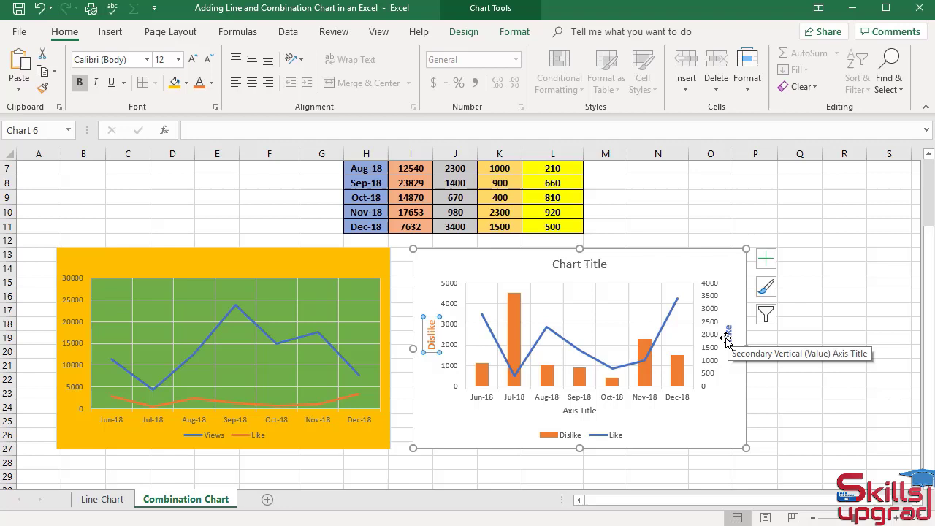
mouse_move(669, 319)
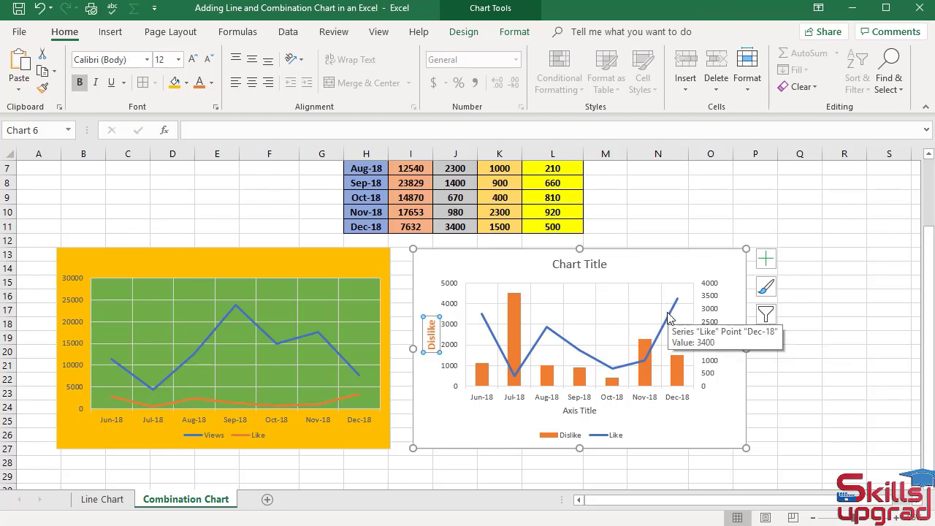
mouse_move(667, 318)
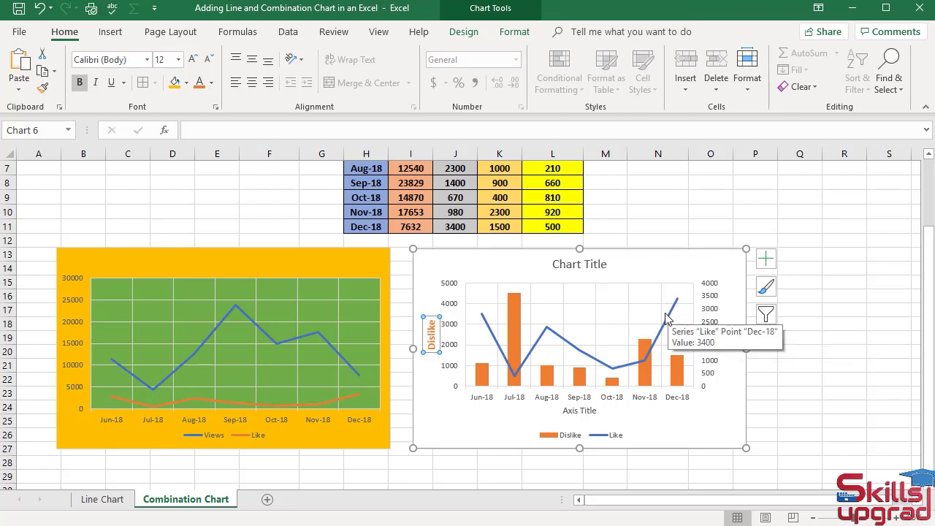